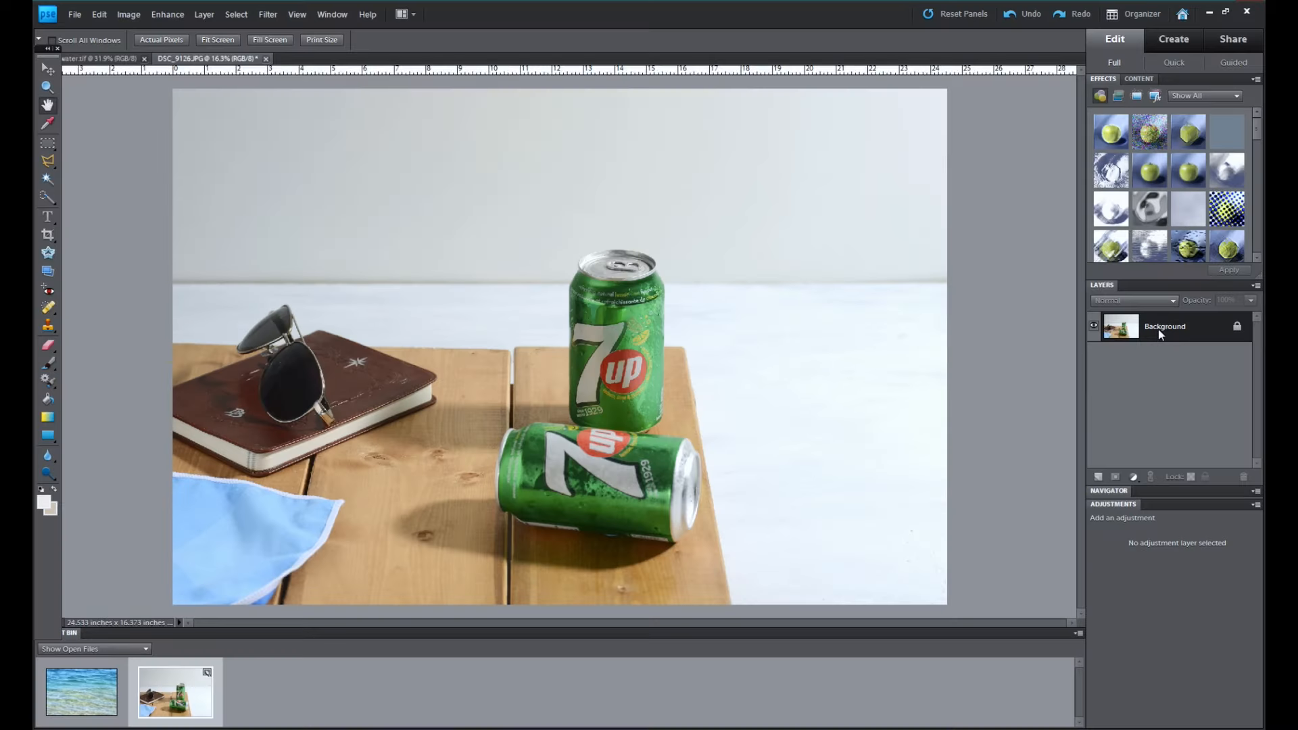
mouse_move(1181, 335)
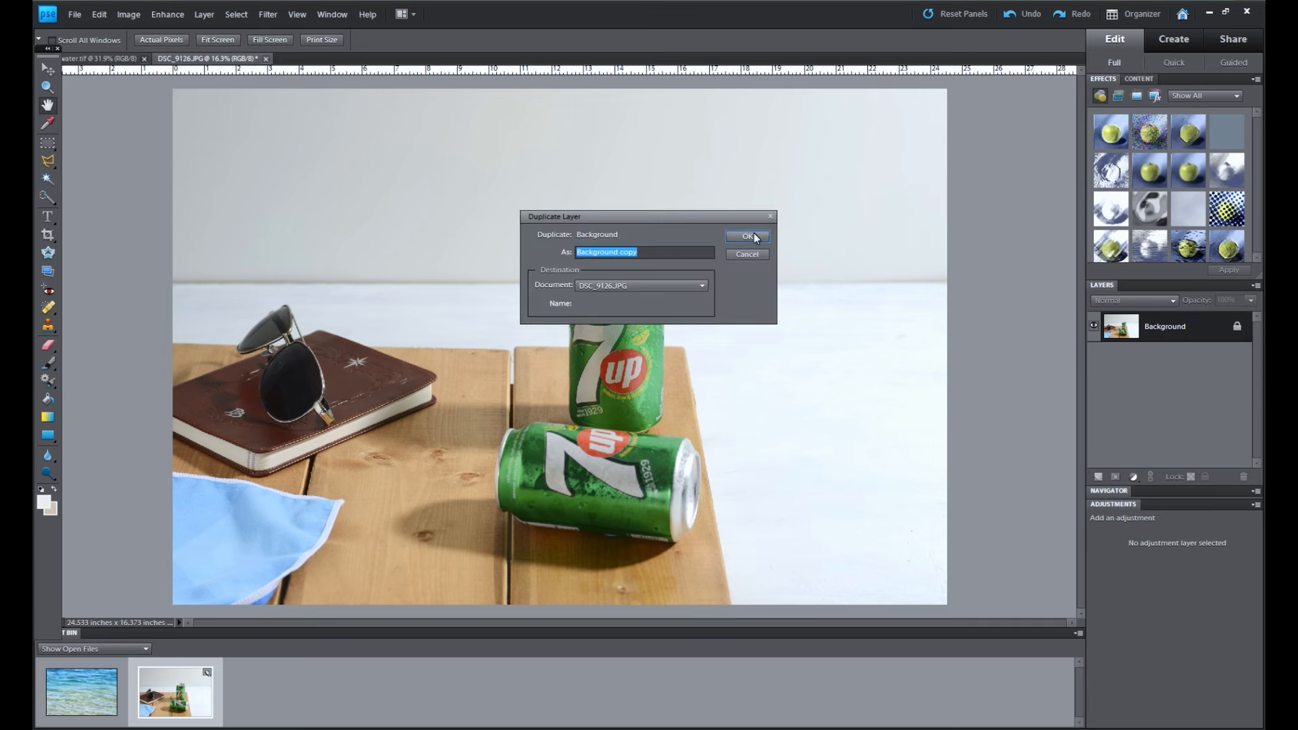
Duplicate the Background layer as 'Background copy' above the original
click(744, 235)
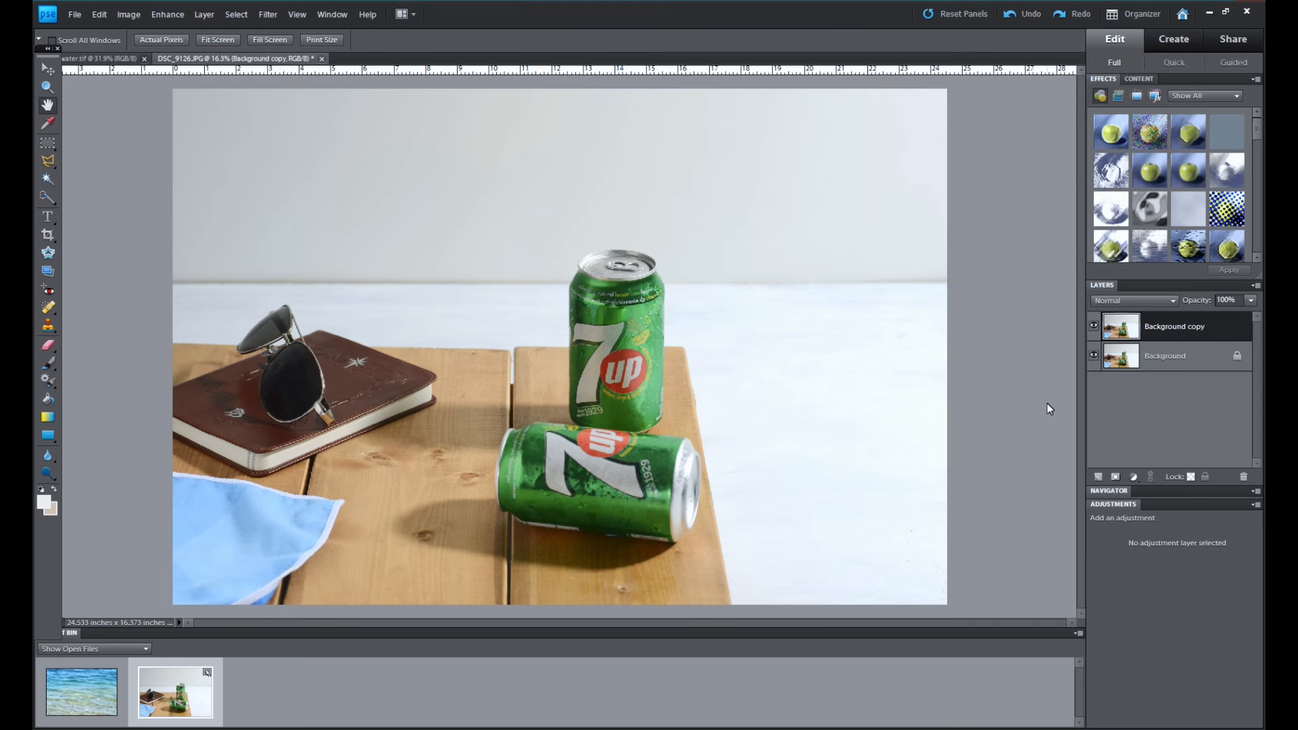
mouse_move(189, 242)
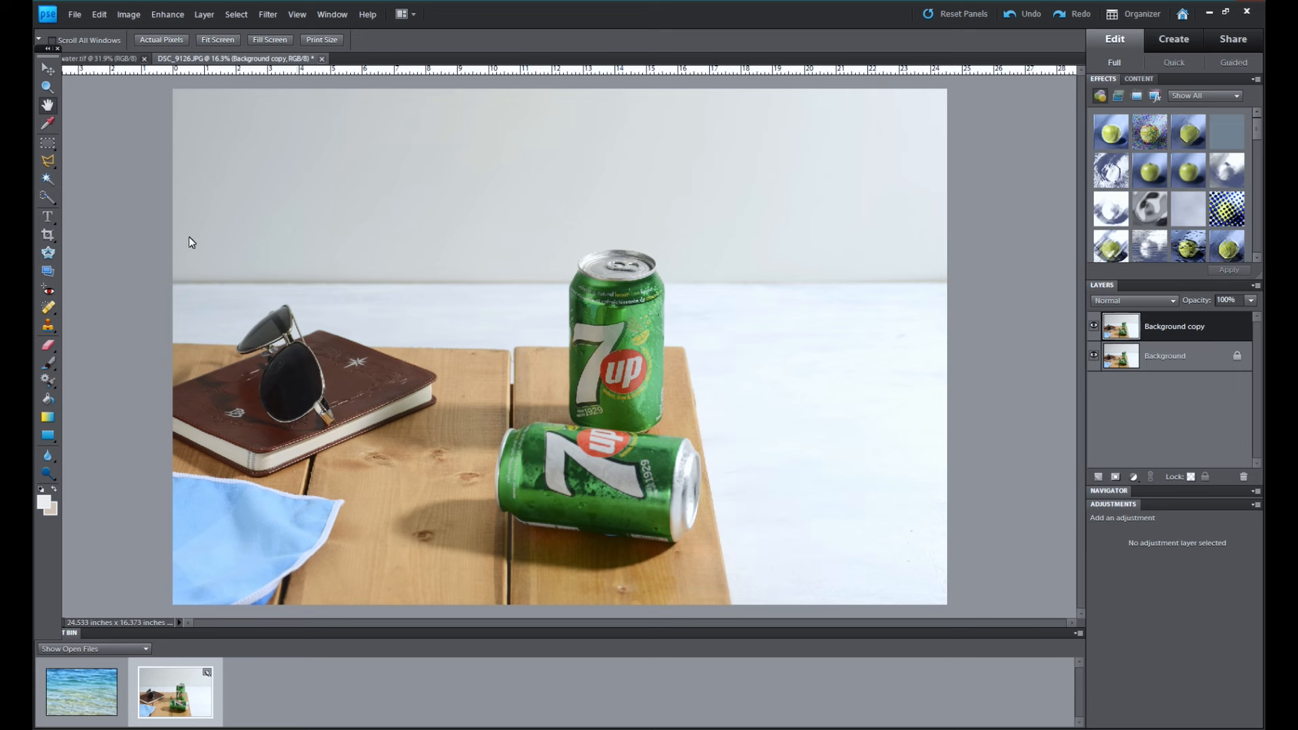
Select the white wall and backdrop around the cans with the Quick Selection tool
click(48, 198)
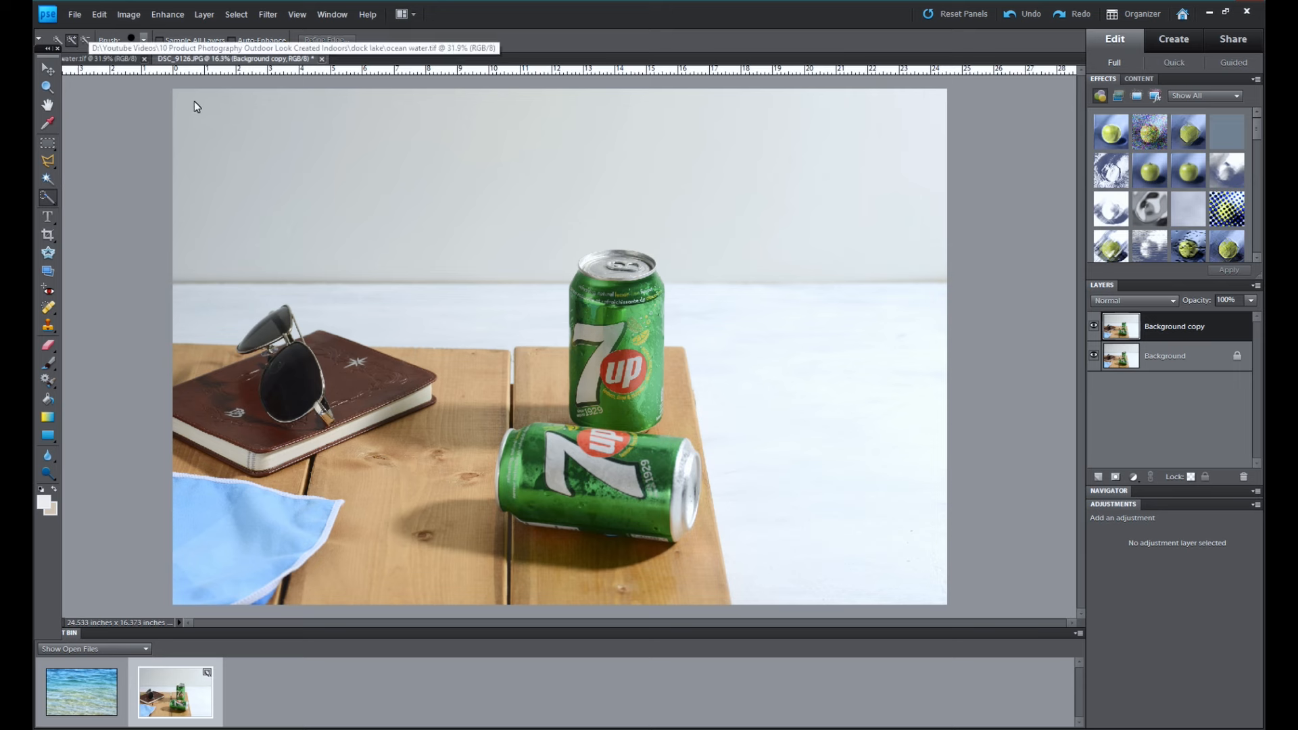
drag(196, 108, 379, 149)
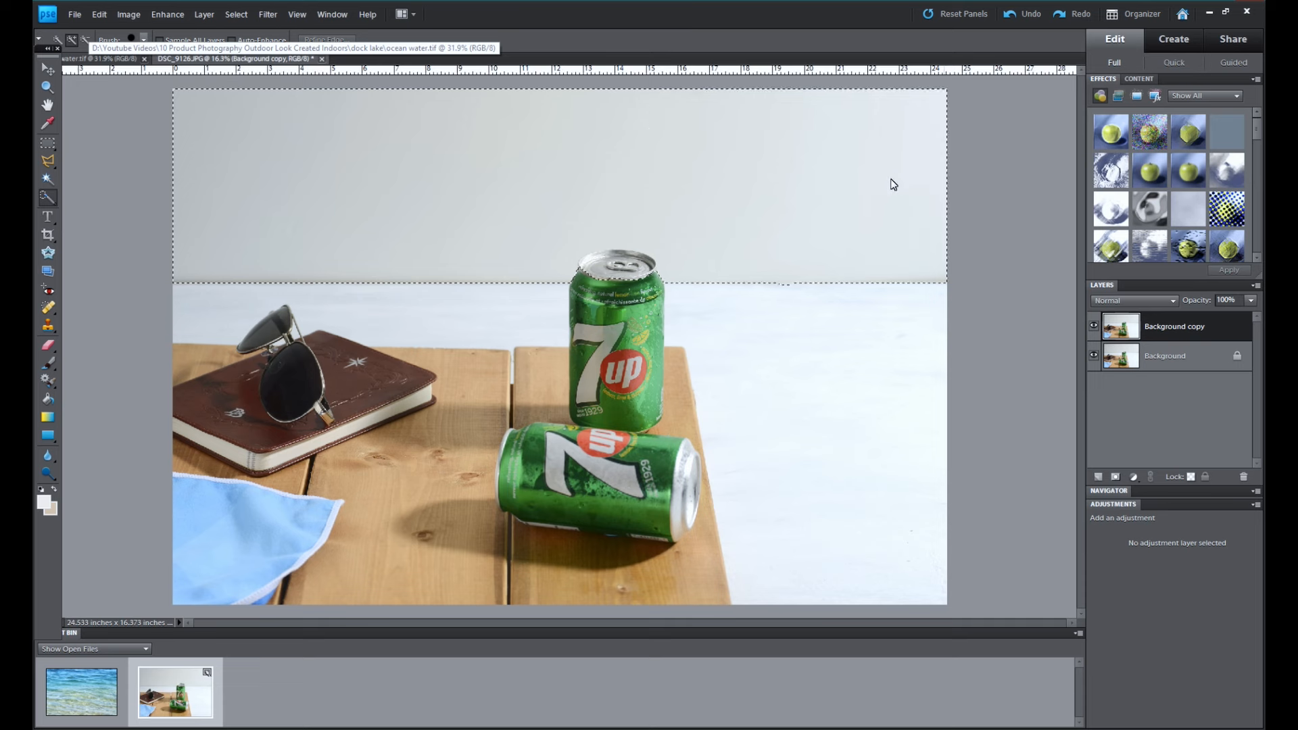
mouse_move(744, 340)
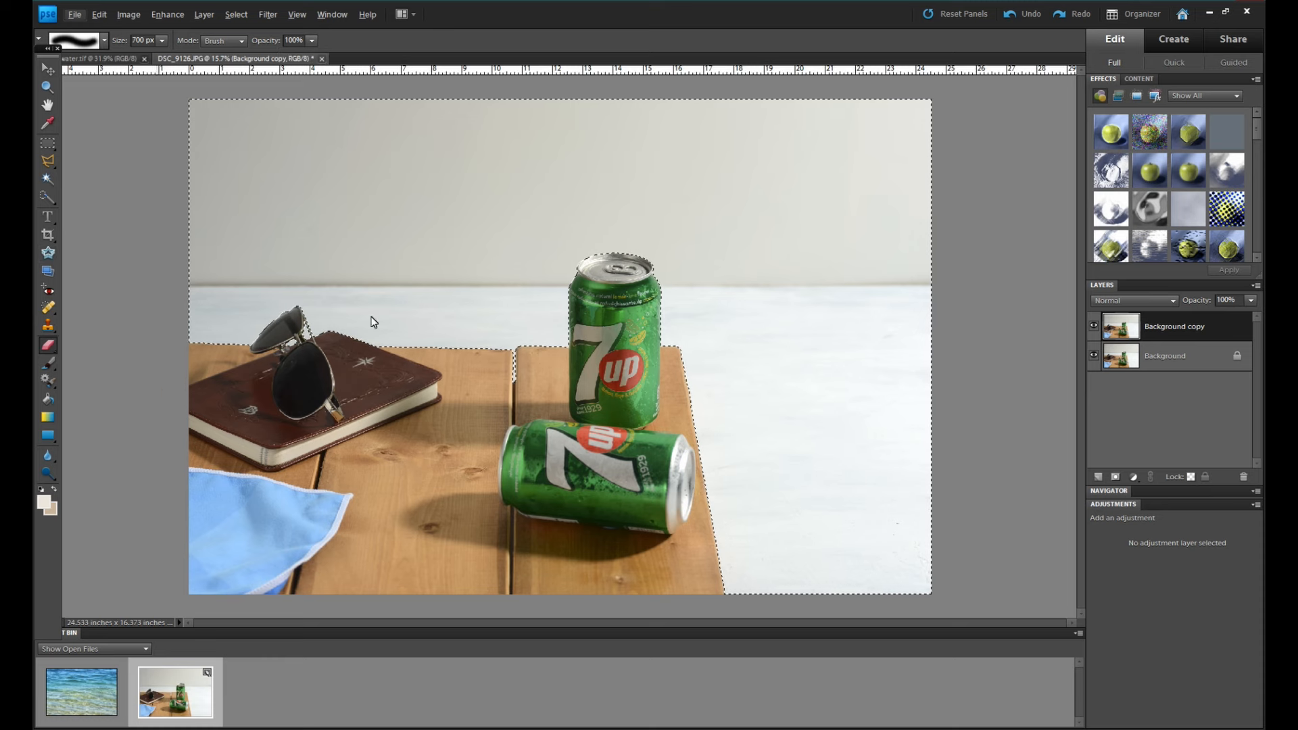
mouse_move(1249, 336)
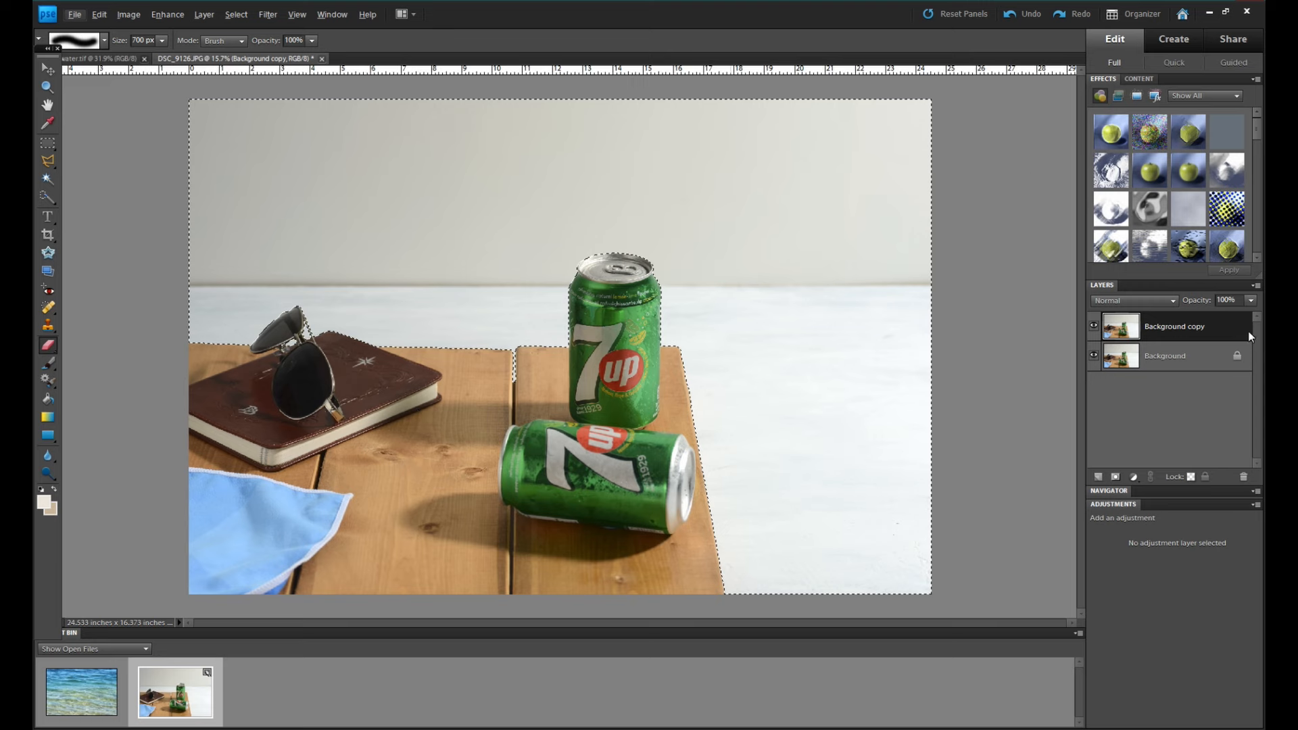
Clear the selected backdrop to transparency and hide the original Background layer
click(1092, 356)
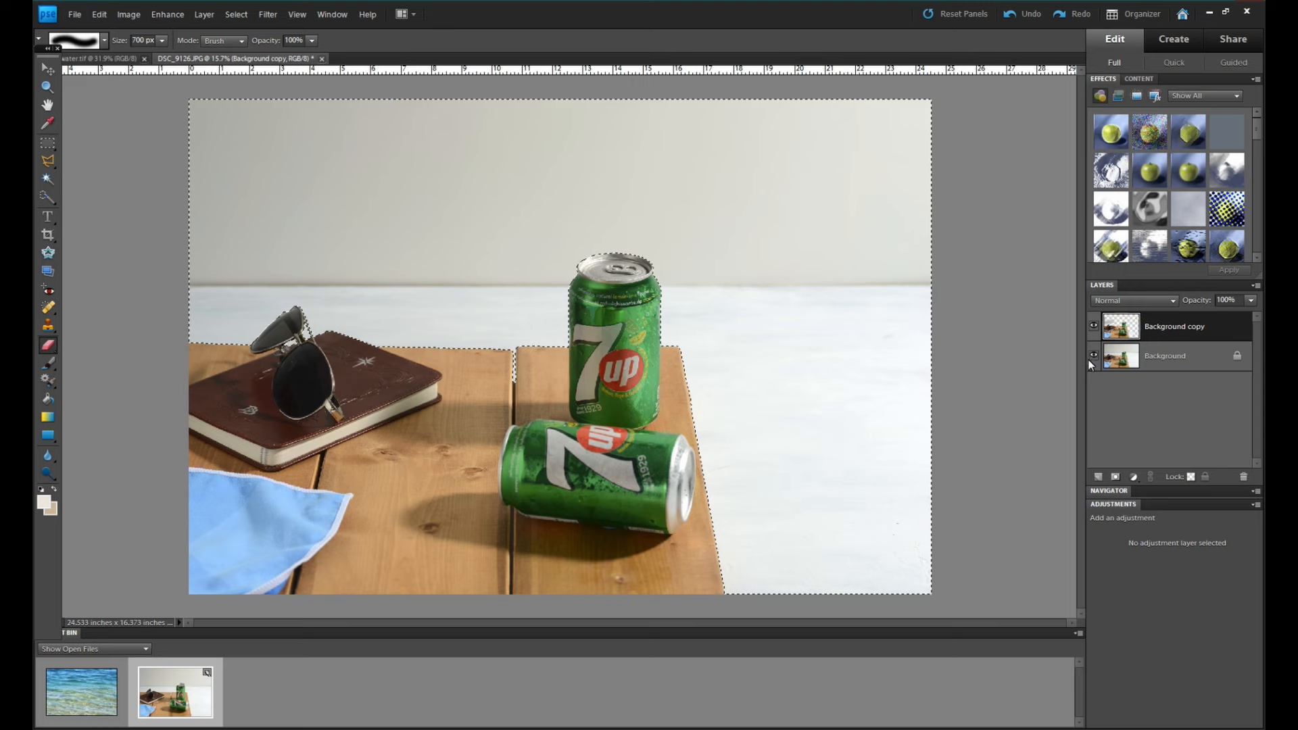
click(429, 300)
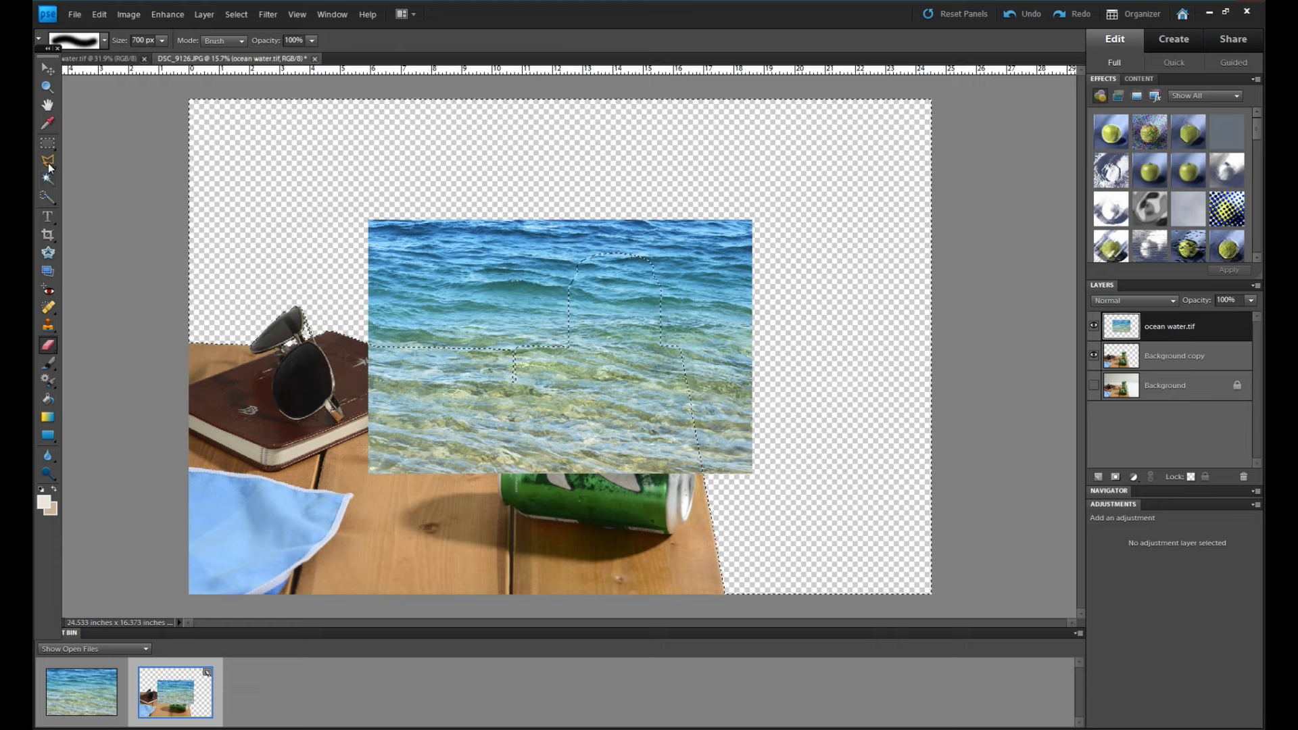
Enlarge the ocean water layer to 195% to fill the canvas and commit it
click(48, 161)
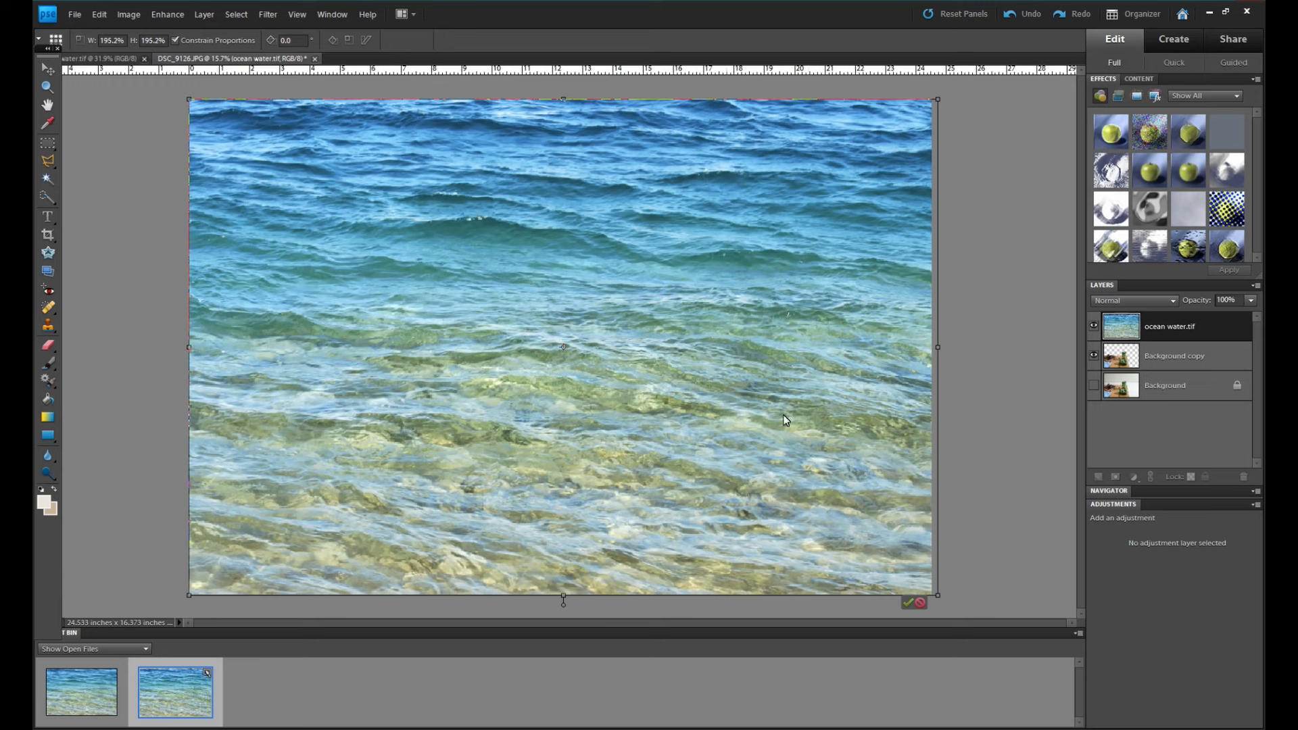
click(46, 67)
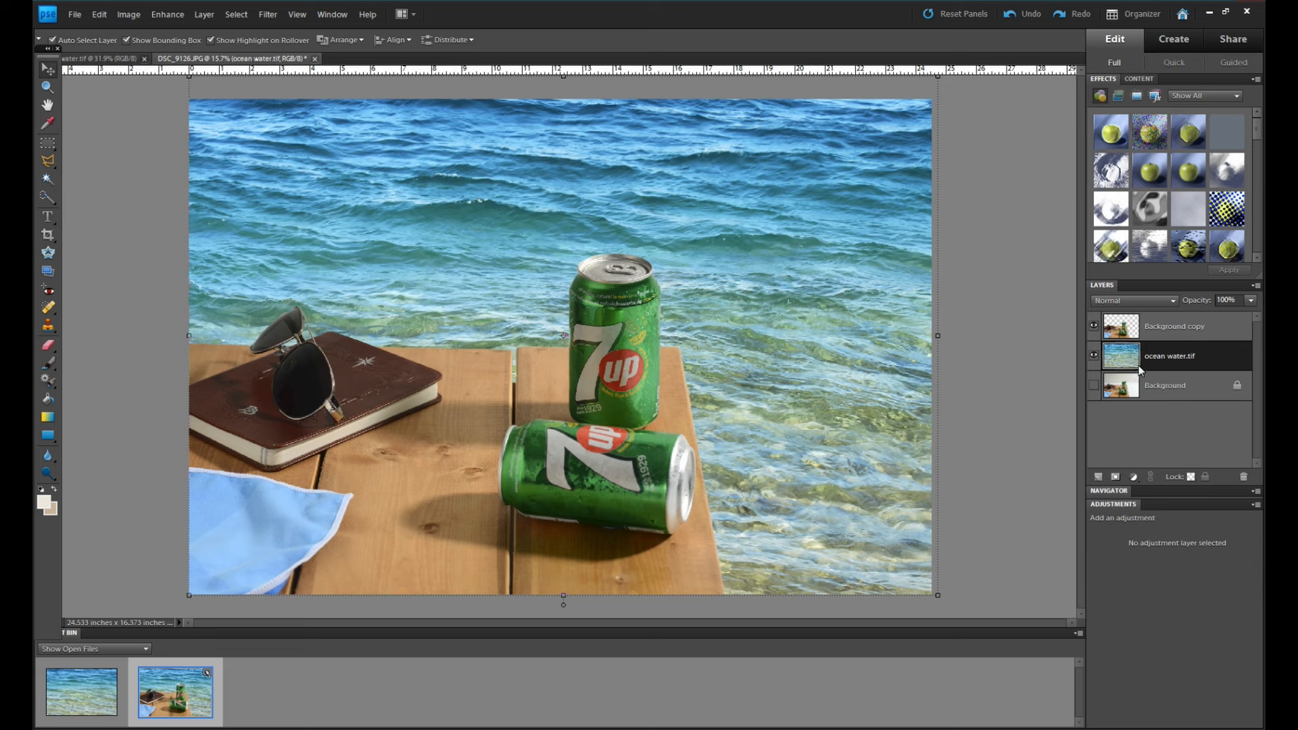
mouse_move(1122, 385)
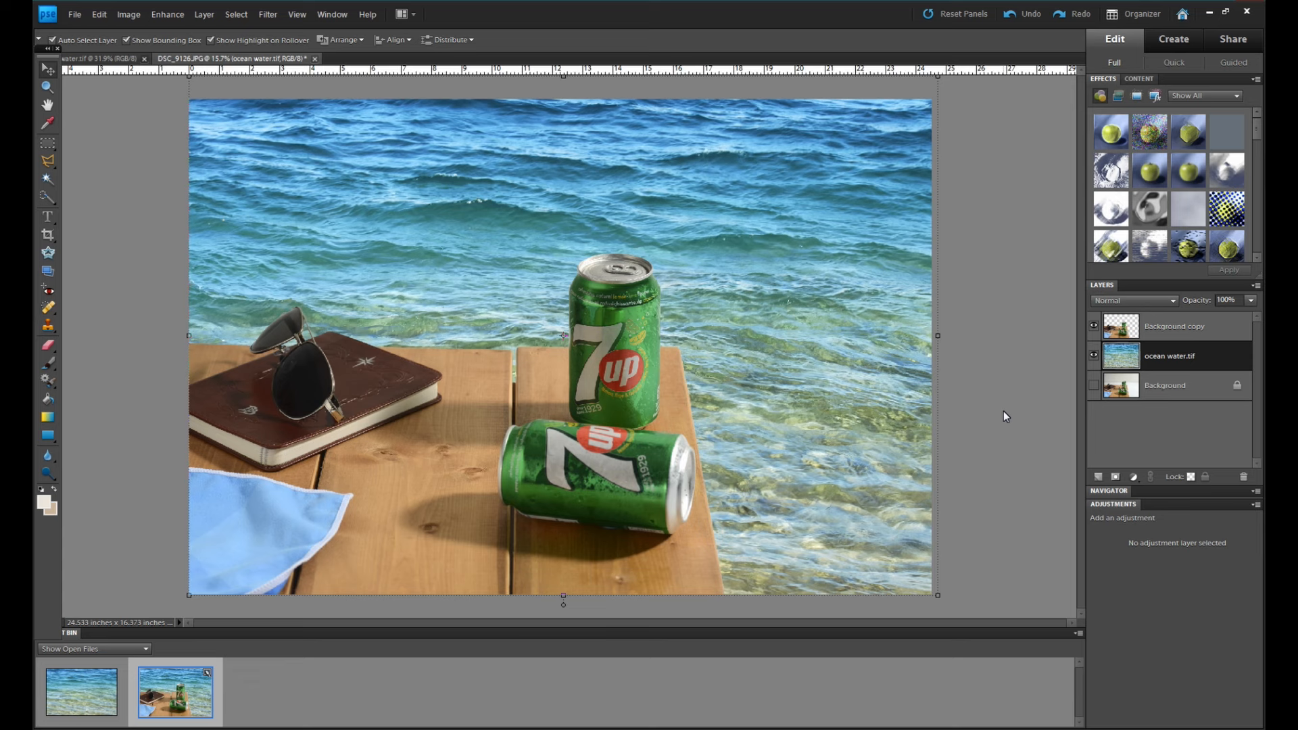
mouse_move(988, 438)
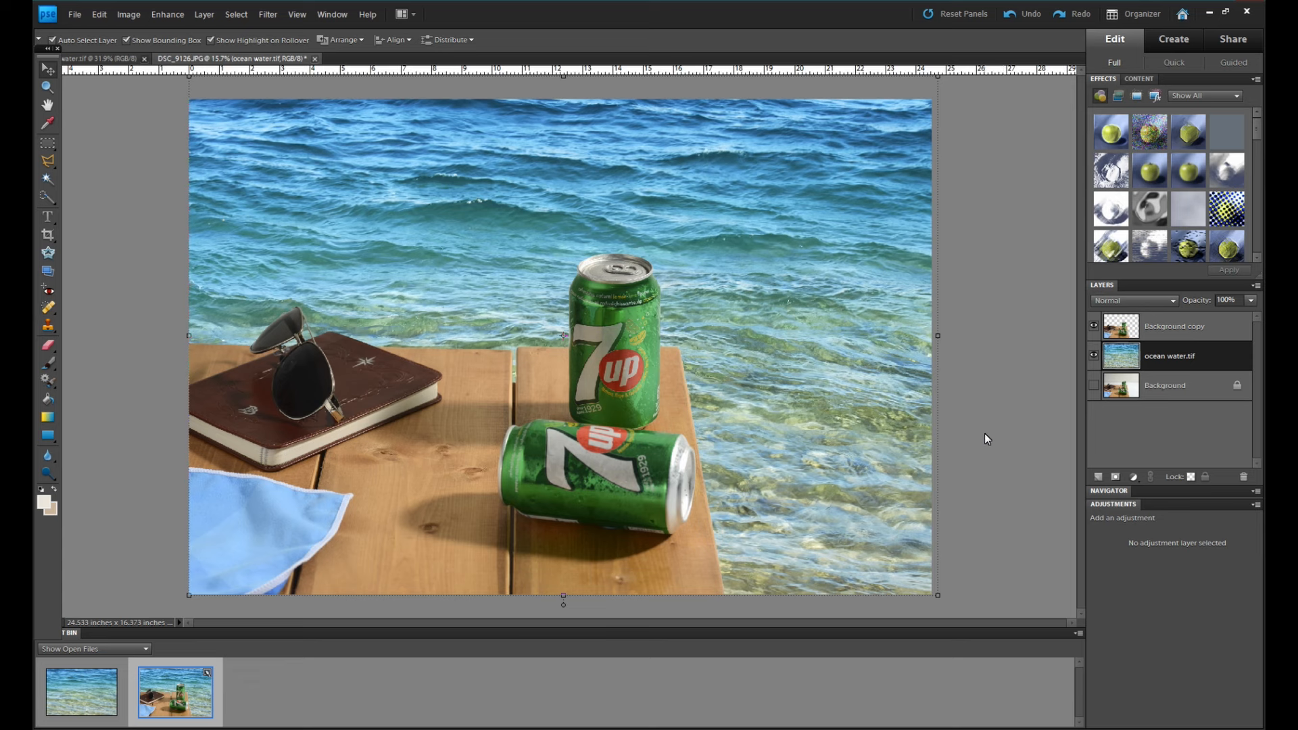
mouse_move(928, 366)
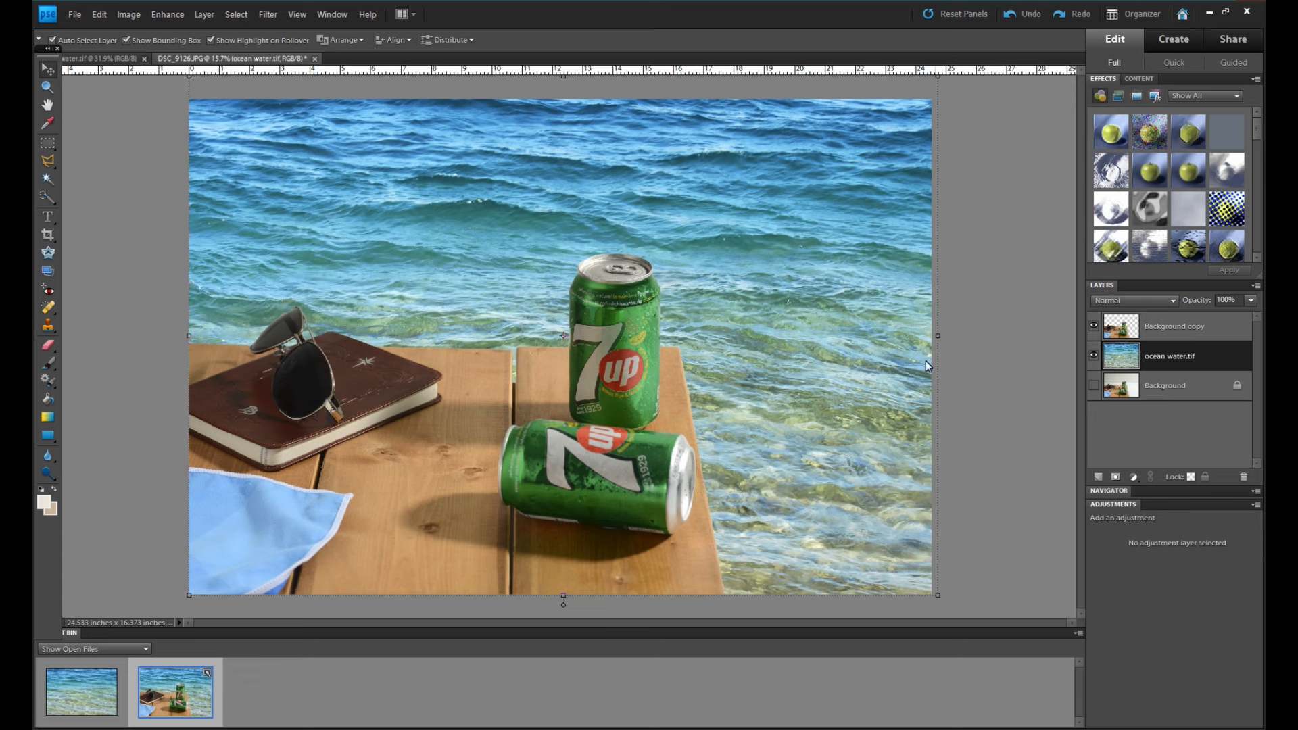
mouse_move(373, 165)
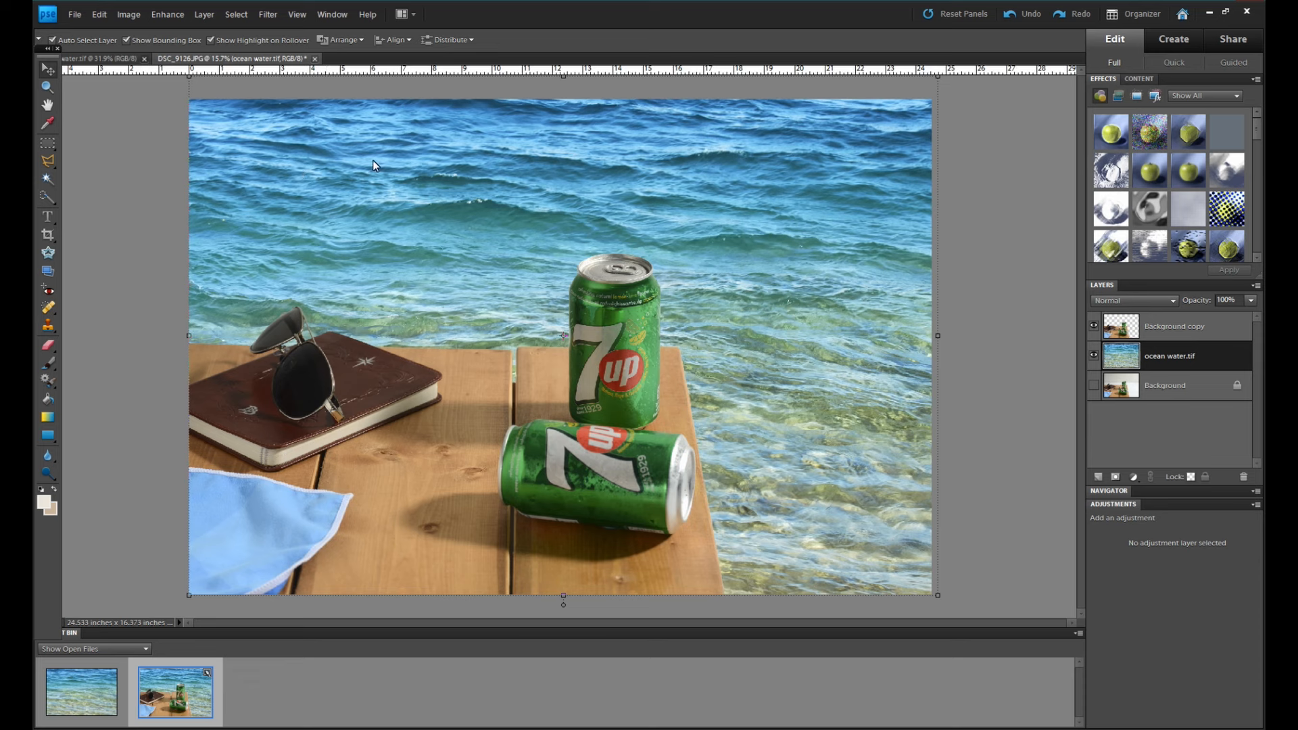
mouse_move(747, 533)
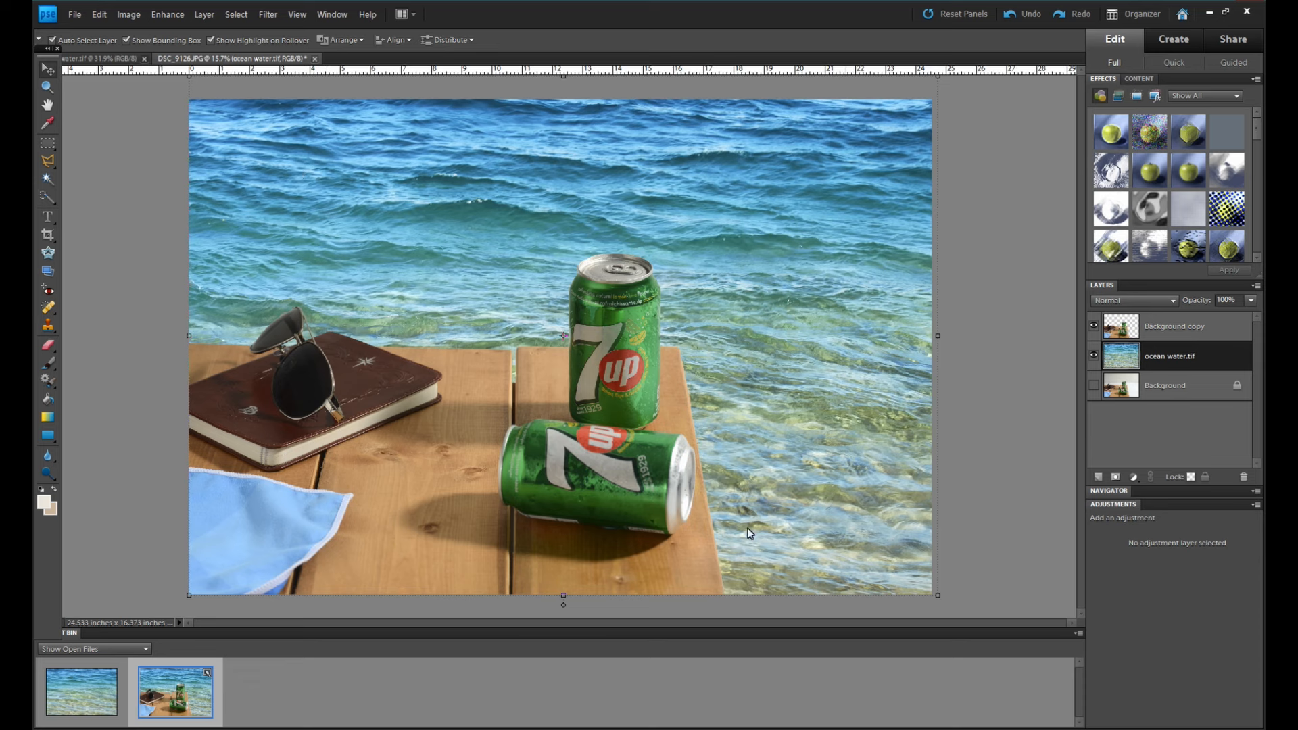
mouse_move(601, 160)
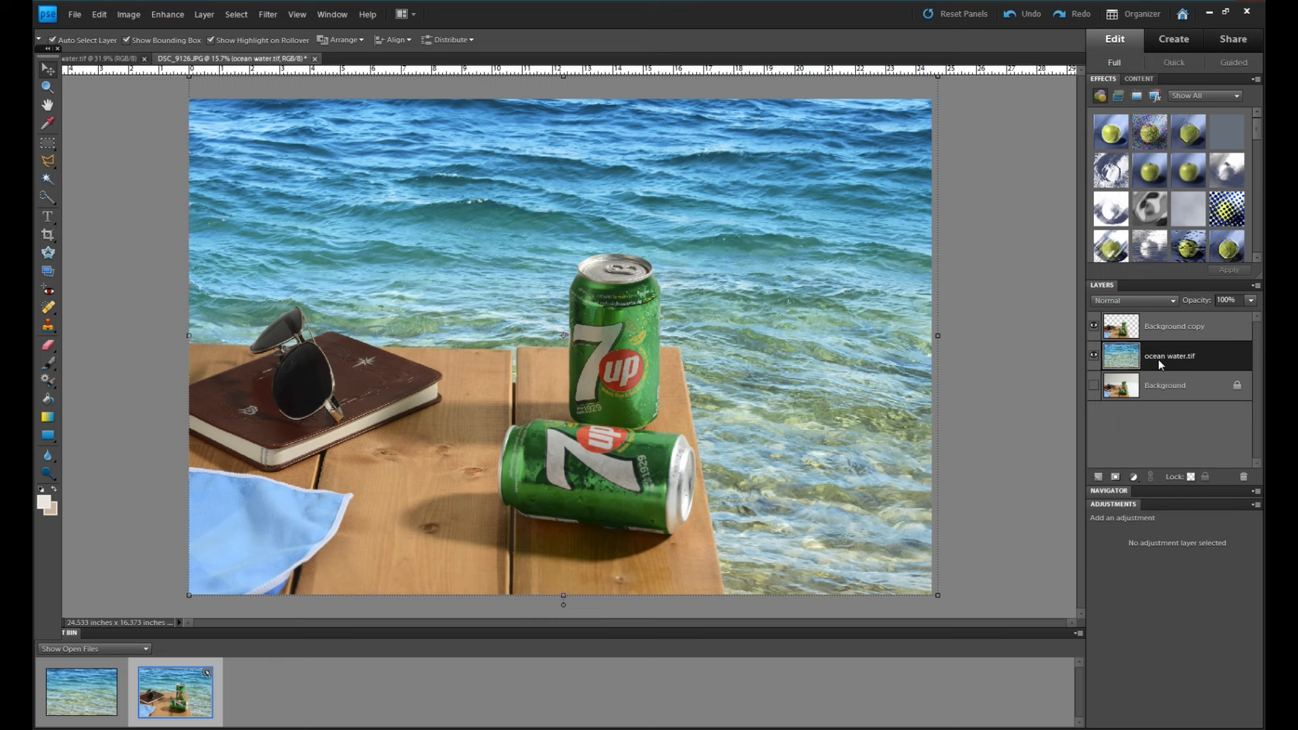
Duplicate the ocean water layer
right_click(1169, 355)
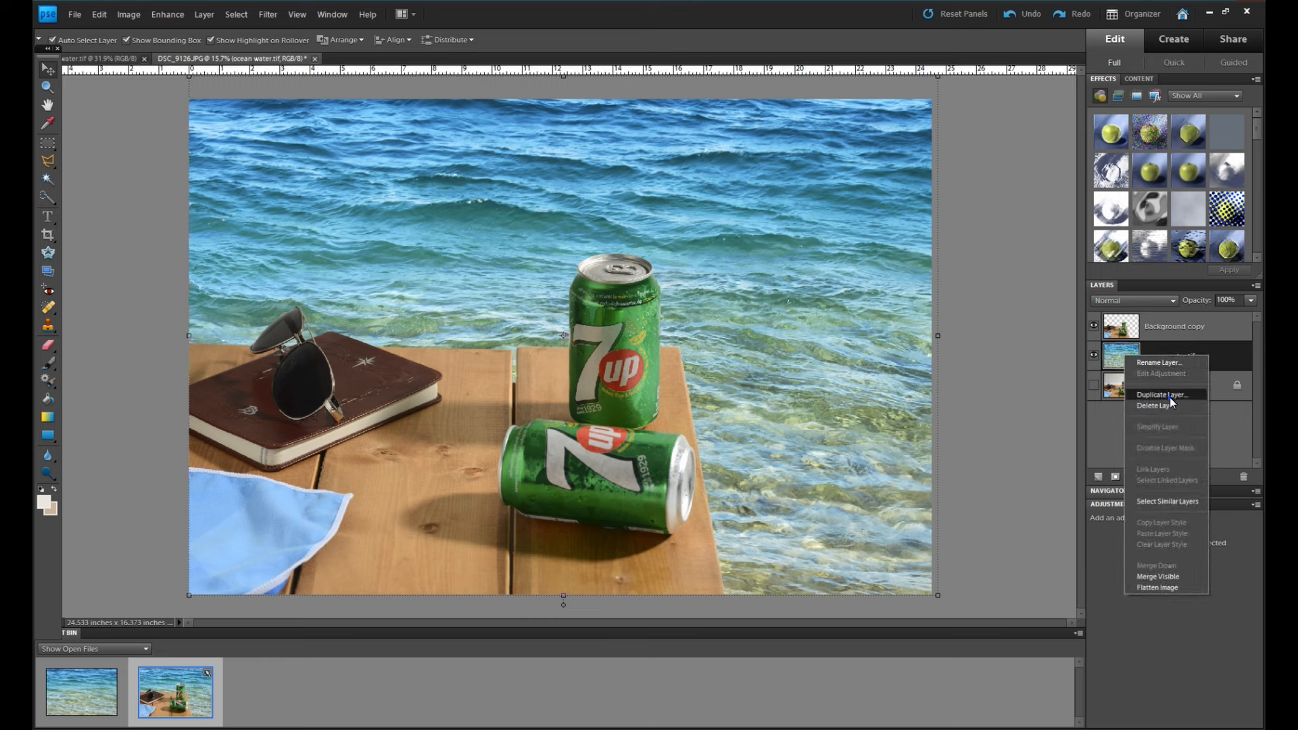
click(1162, 394)
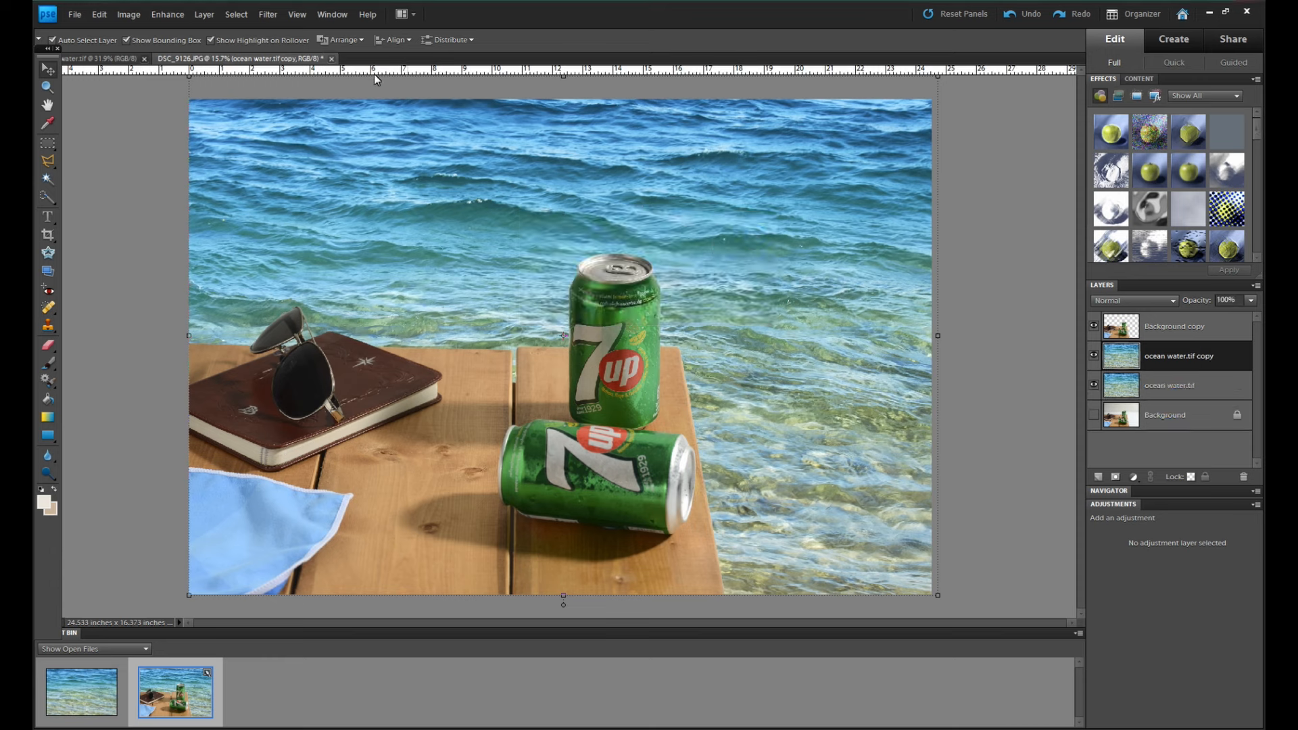
Apply a Gaussian blur to the water copy and confirm the radius
click(267, 13)
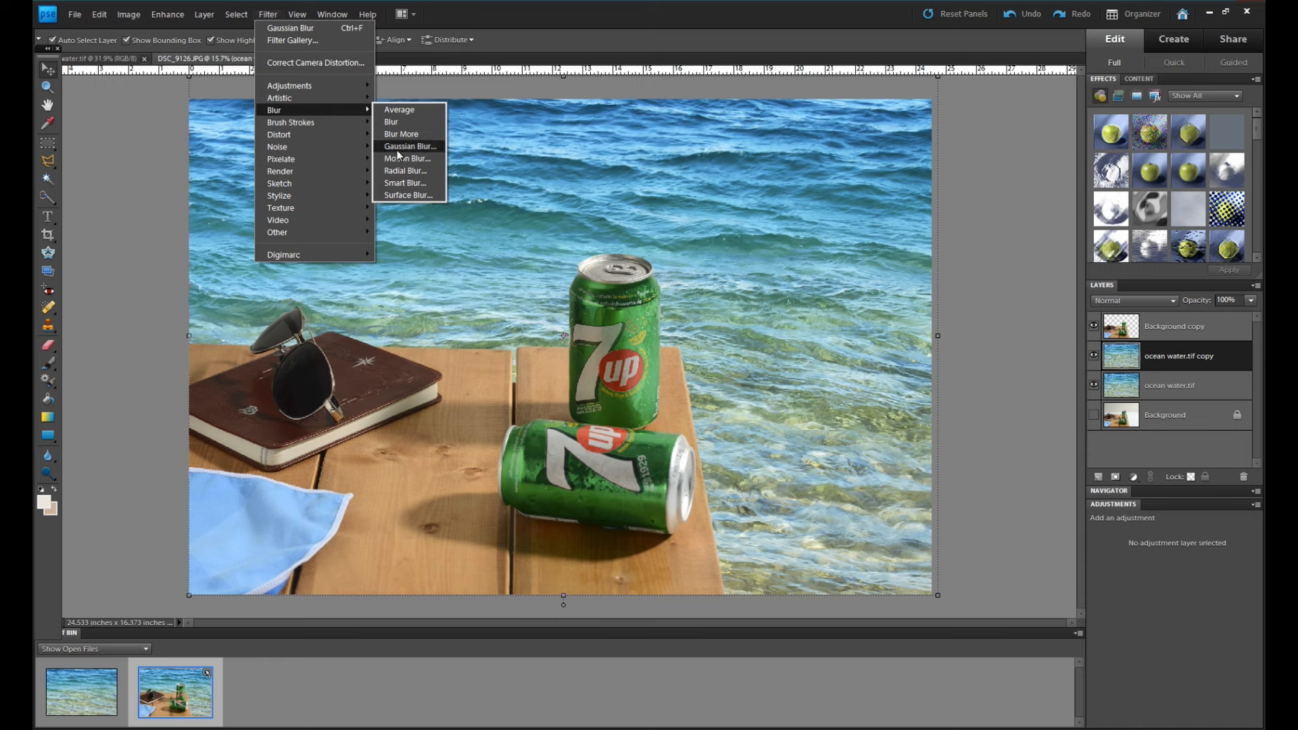
click(409, 146)
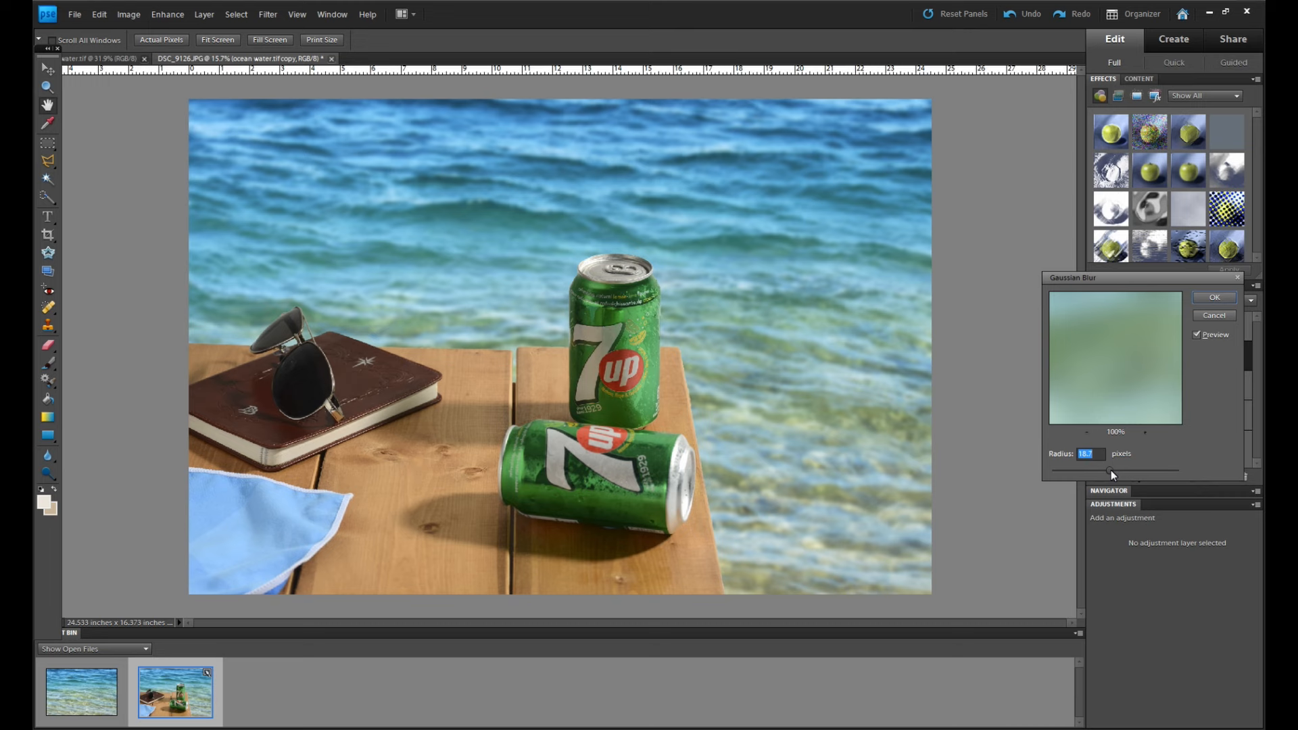
click(1213, 298)
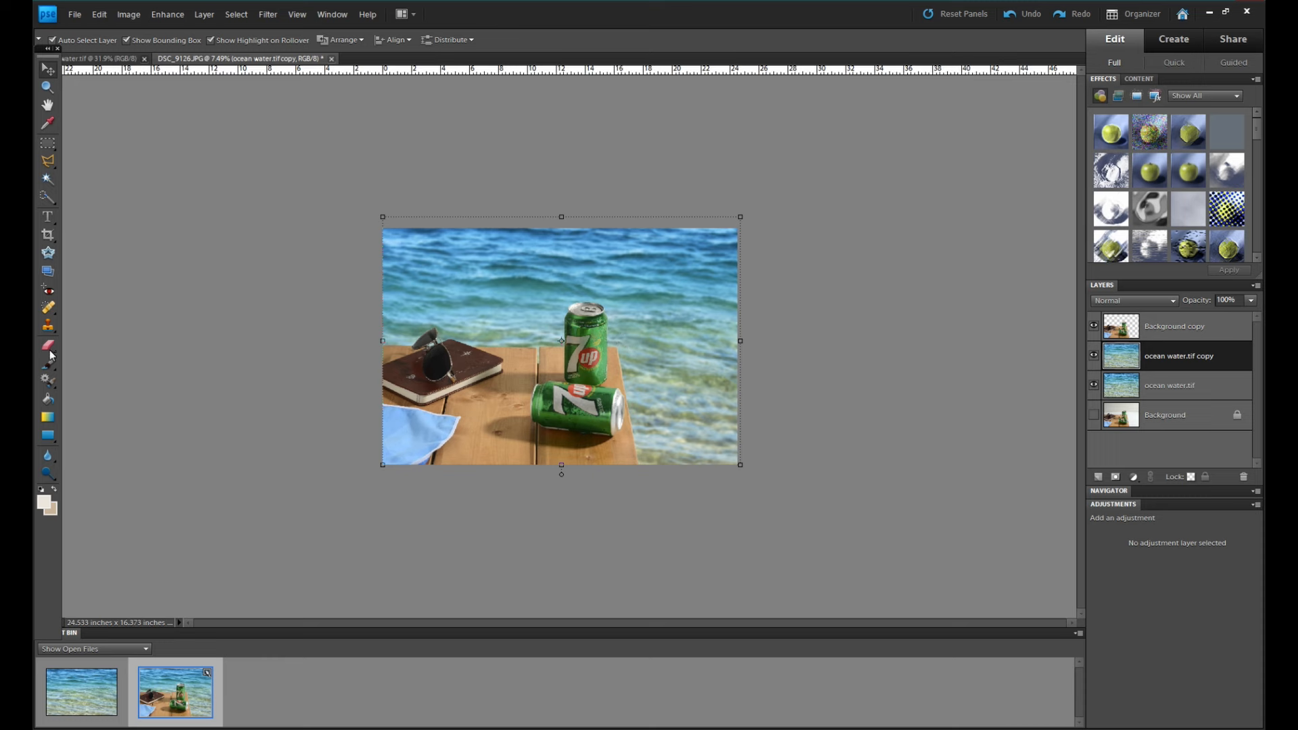
Erase parts of the blurred water copy at 2500 px, 45% opacity so nearby water stays sharp
click(47, 346)
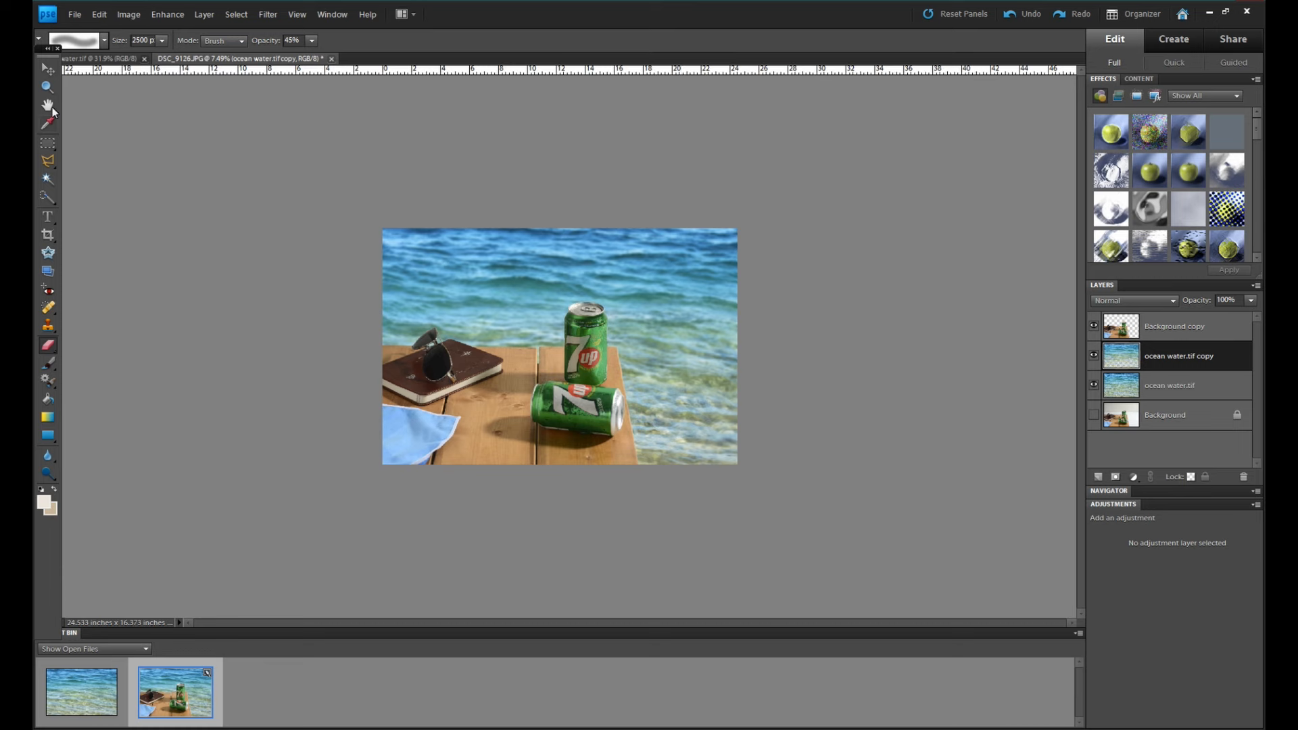
click(47, 87)
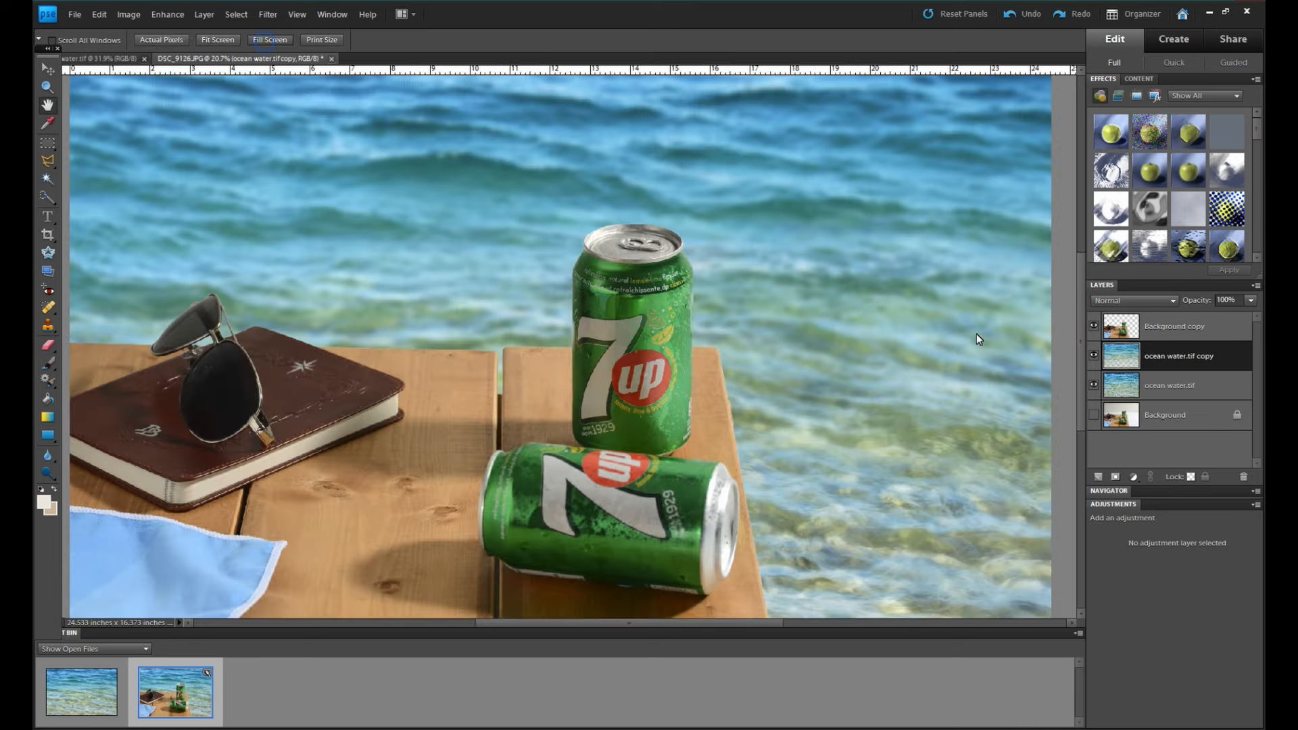
scroll(down, 3)
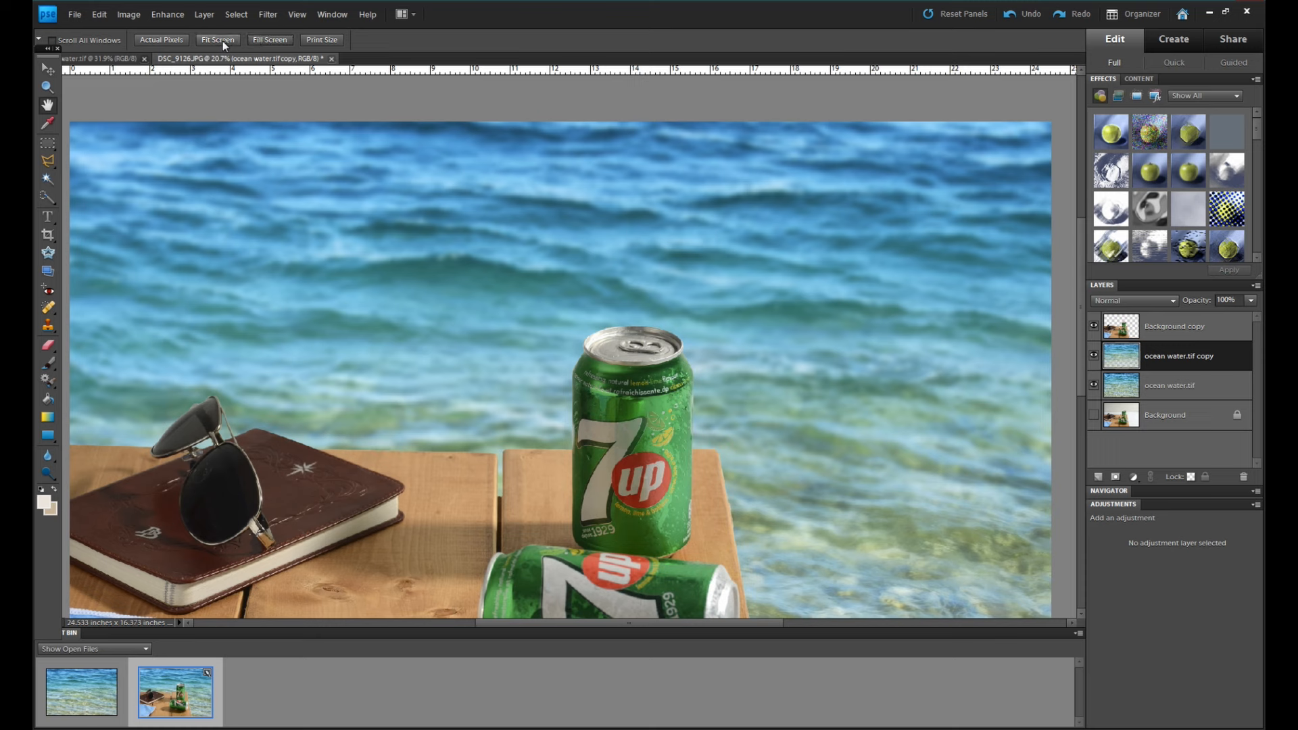
click(217, 40)
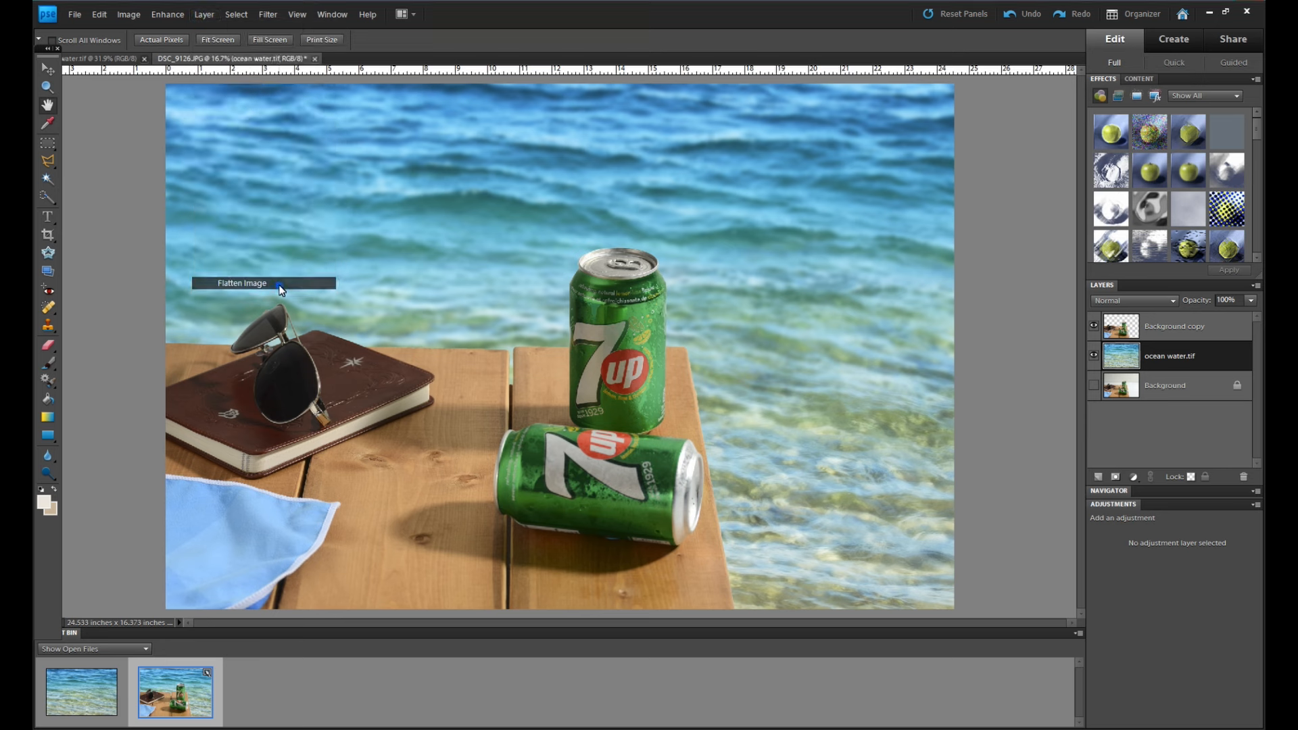
Flatten the composite into one Background layer, discarding hidden layers
click(242, 283)
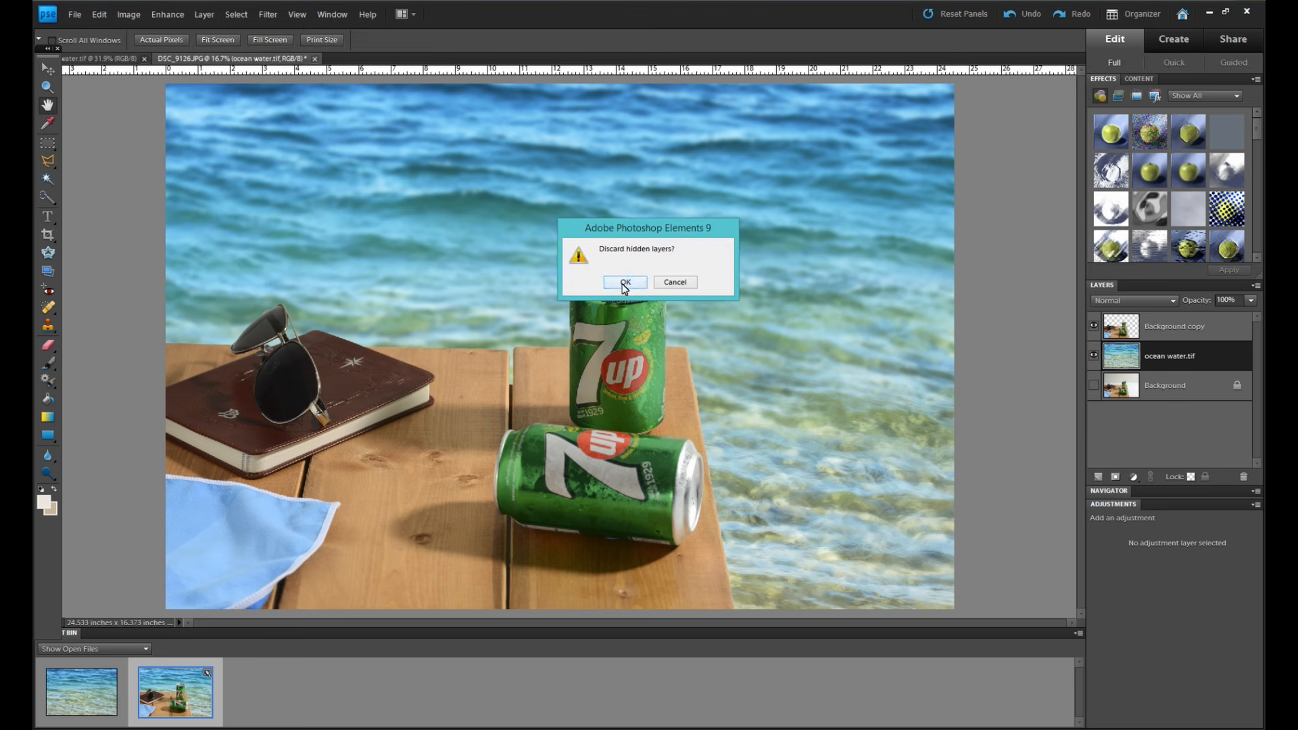
click(624, 282)
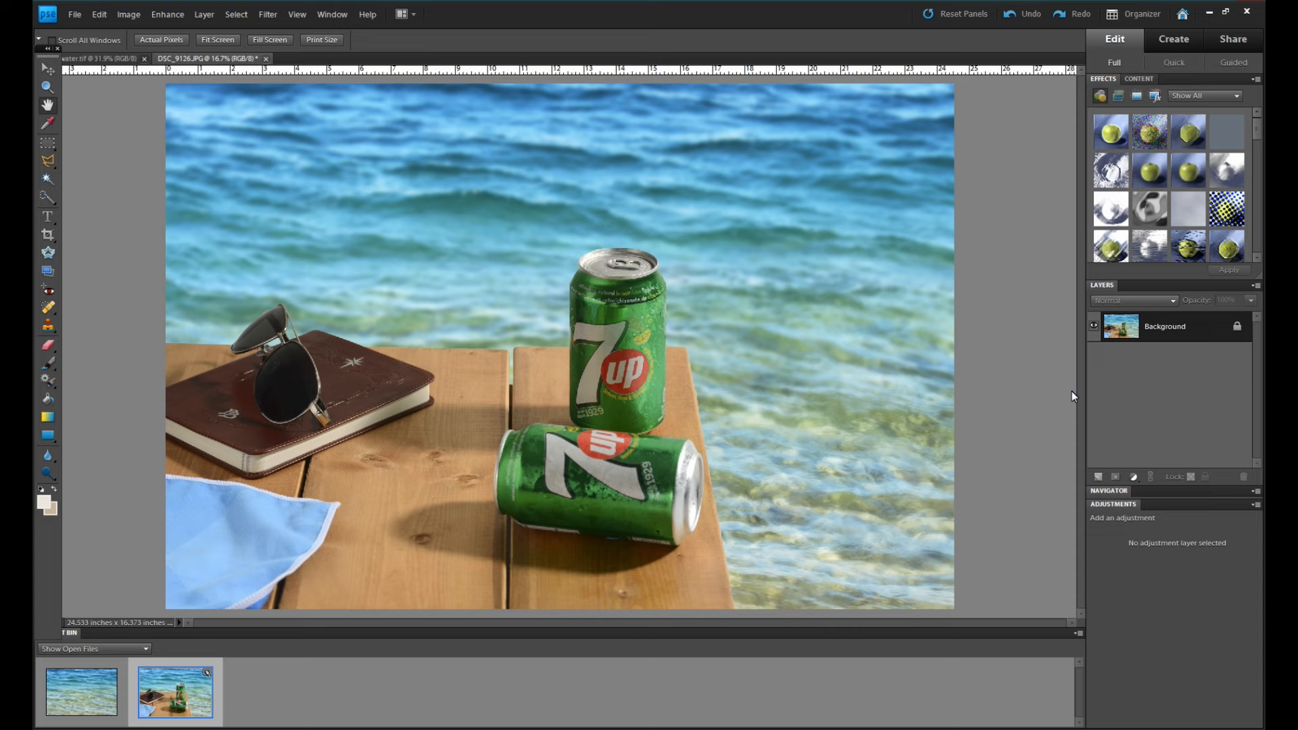